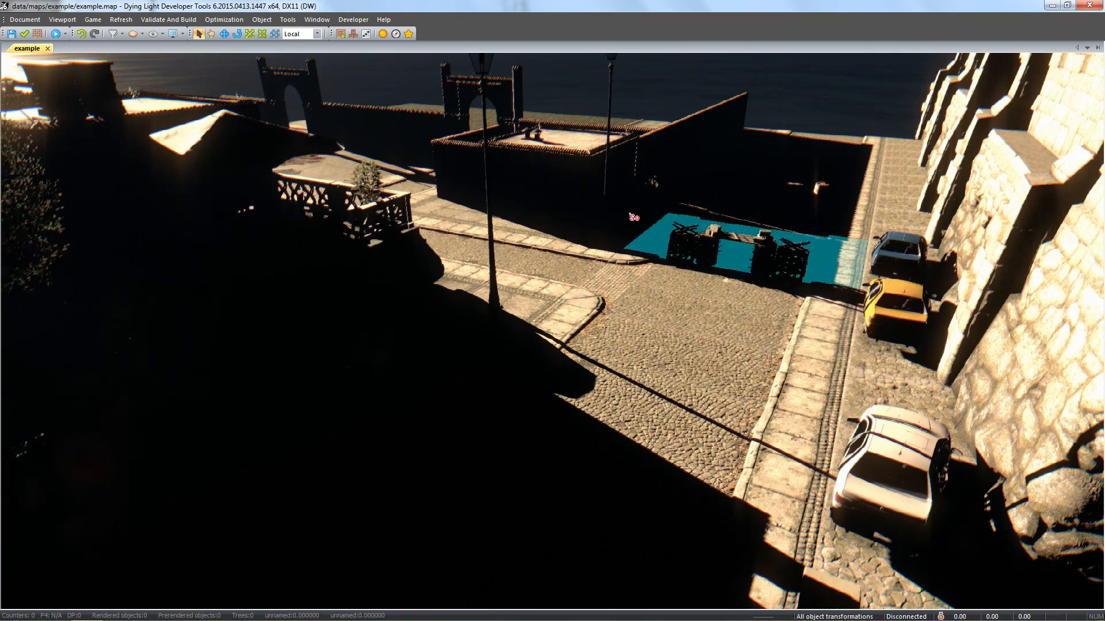
Step: Show the asset browser and list the placeable object types like Envprobe, Light and Door
click(345, 34)
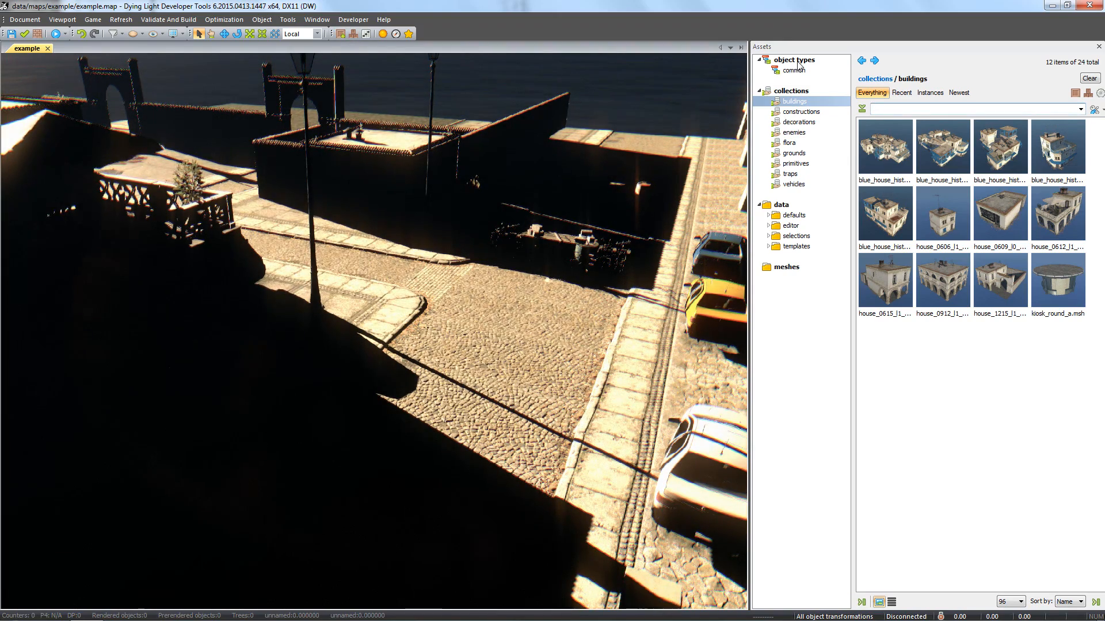
click(794, 59)
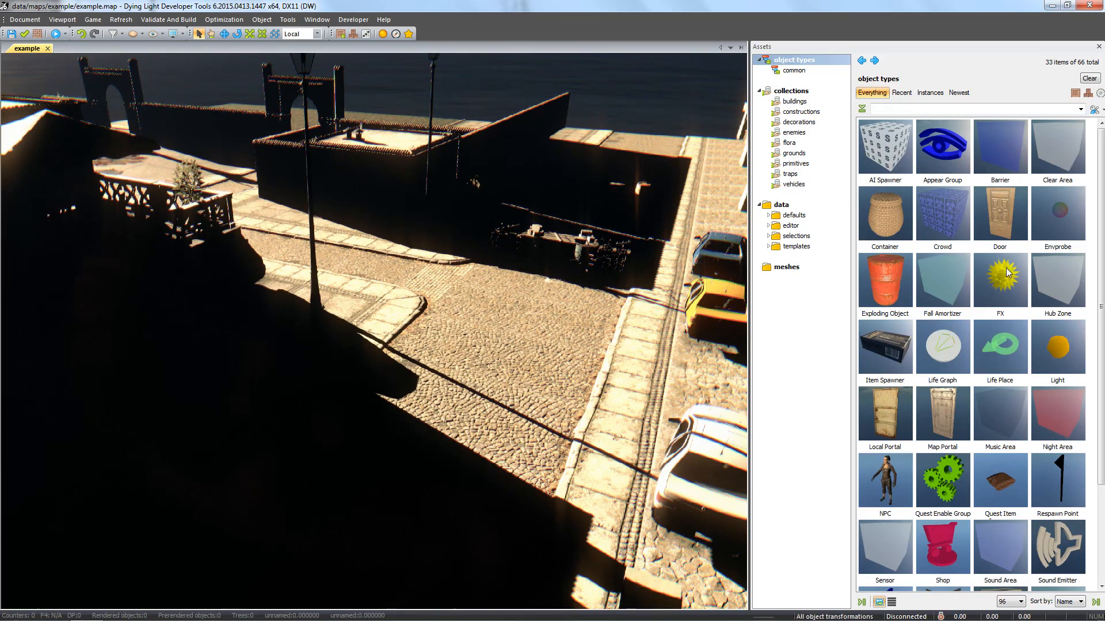
Step: Place an Envprobe object on the dark cobbled street in the viewport
click(668, 332)
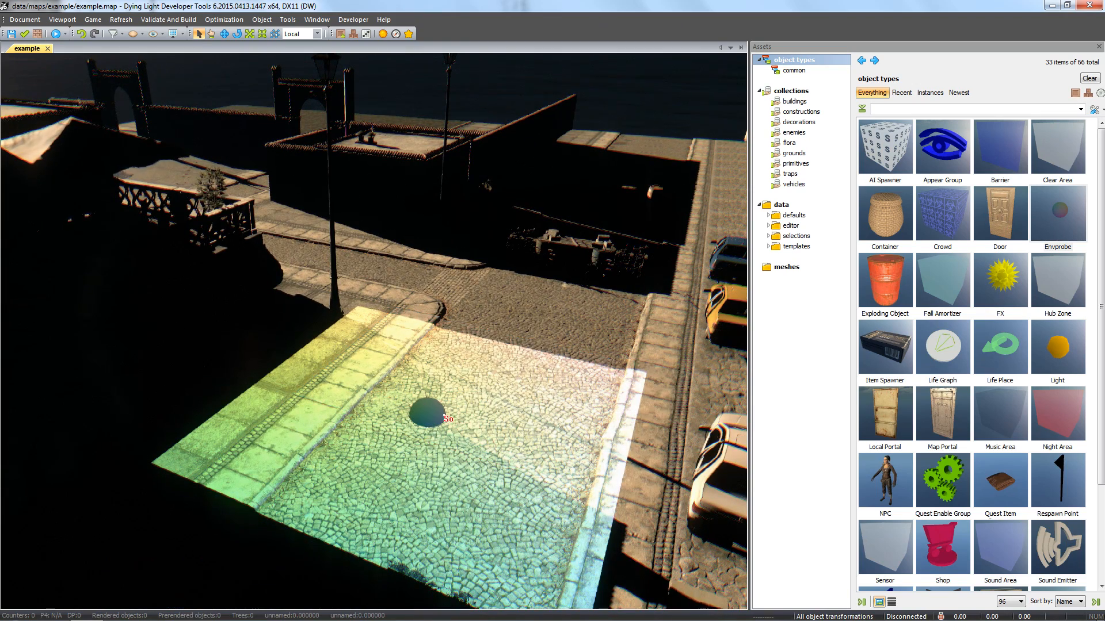
click(421, 412)
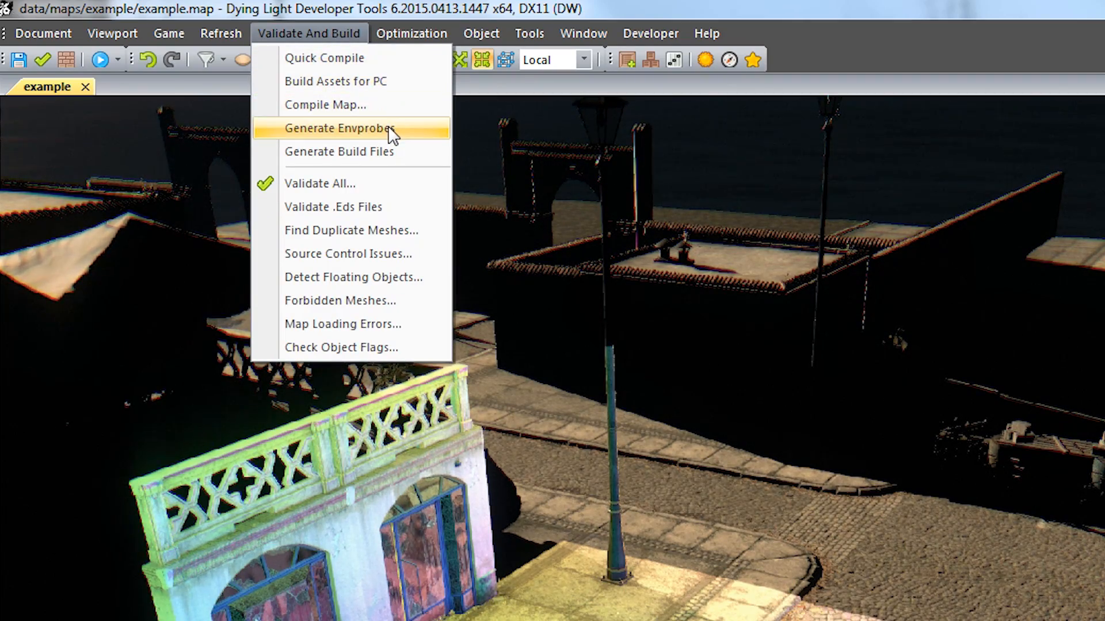
Step: Run Generate Envprobes from Validate And Build and confirm with Generate
click(339, 128)
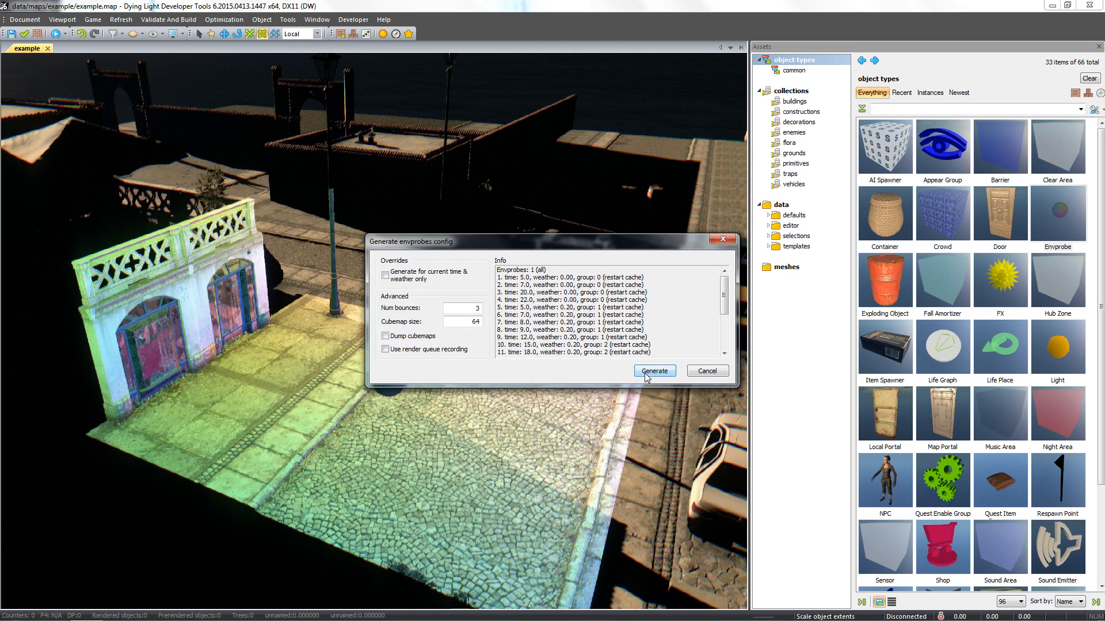
click(653, 370)
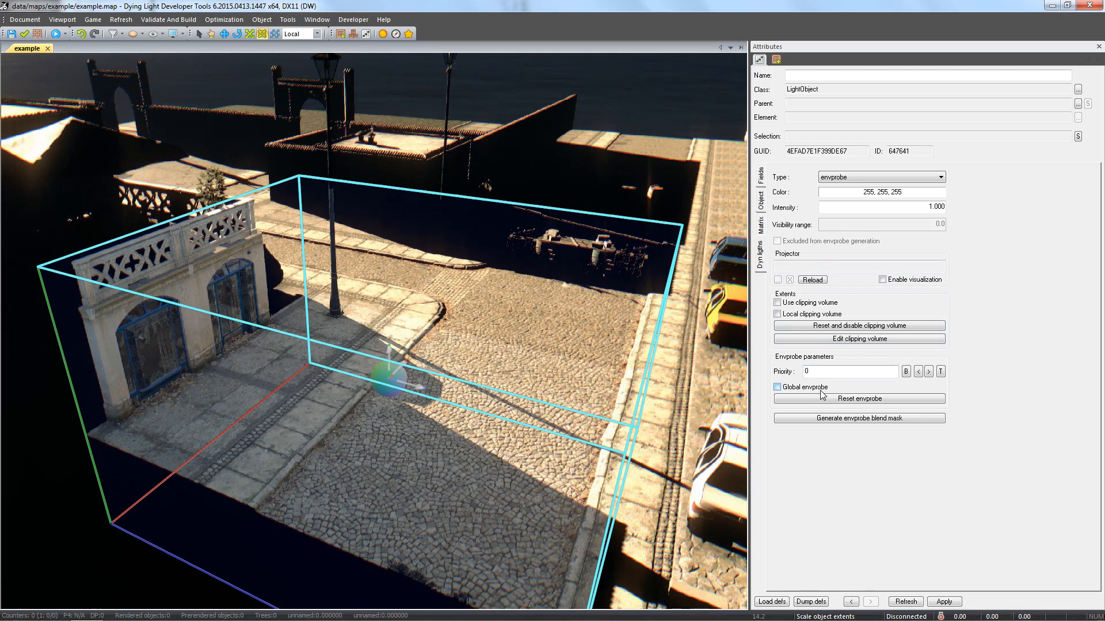
Step: Tick Global envprobe in the street envprobe's Envprobe parameters
click(777, 387)
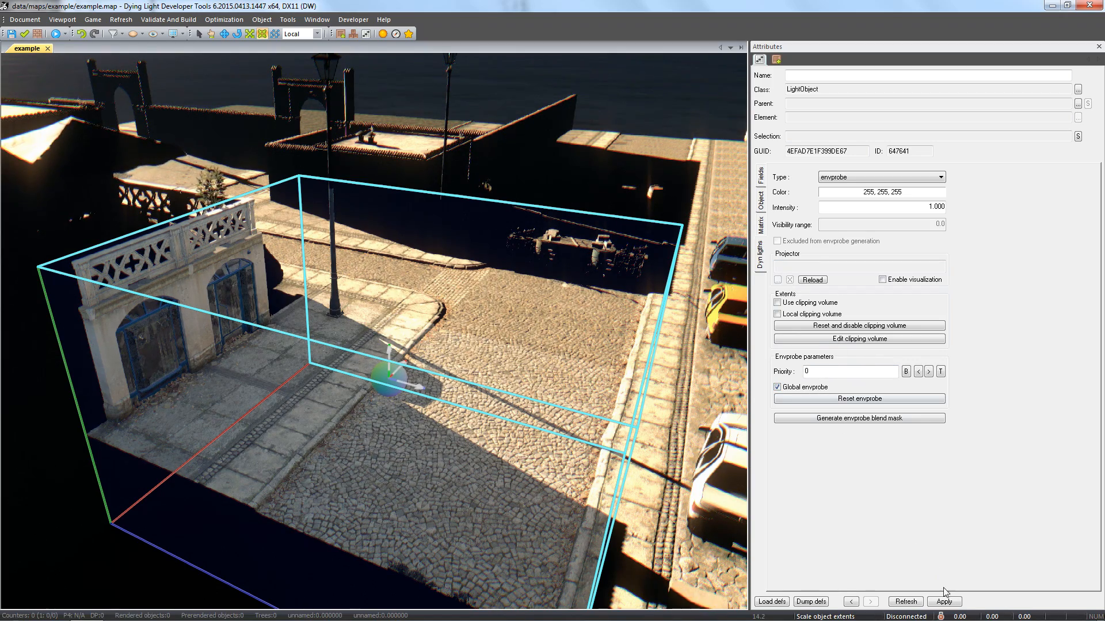